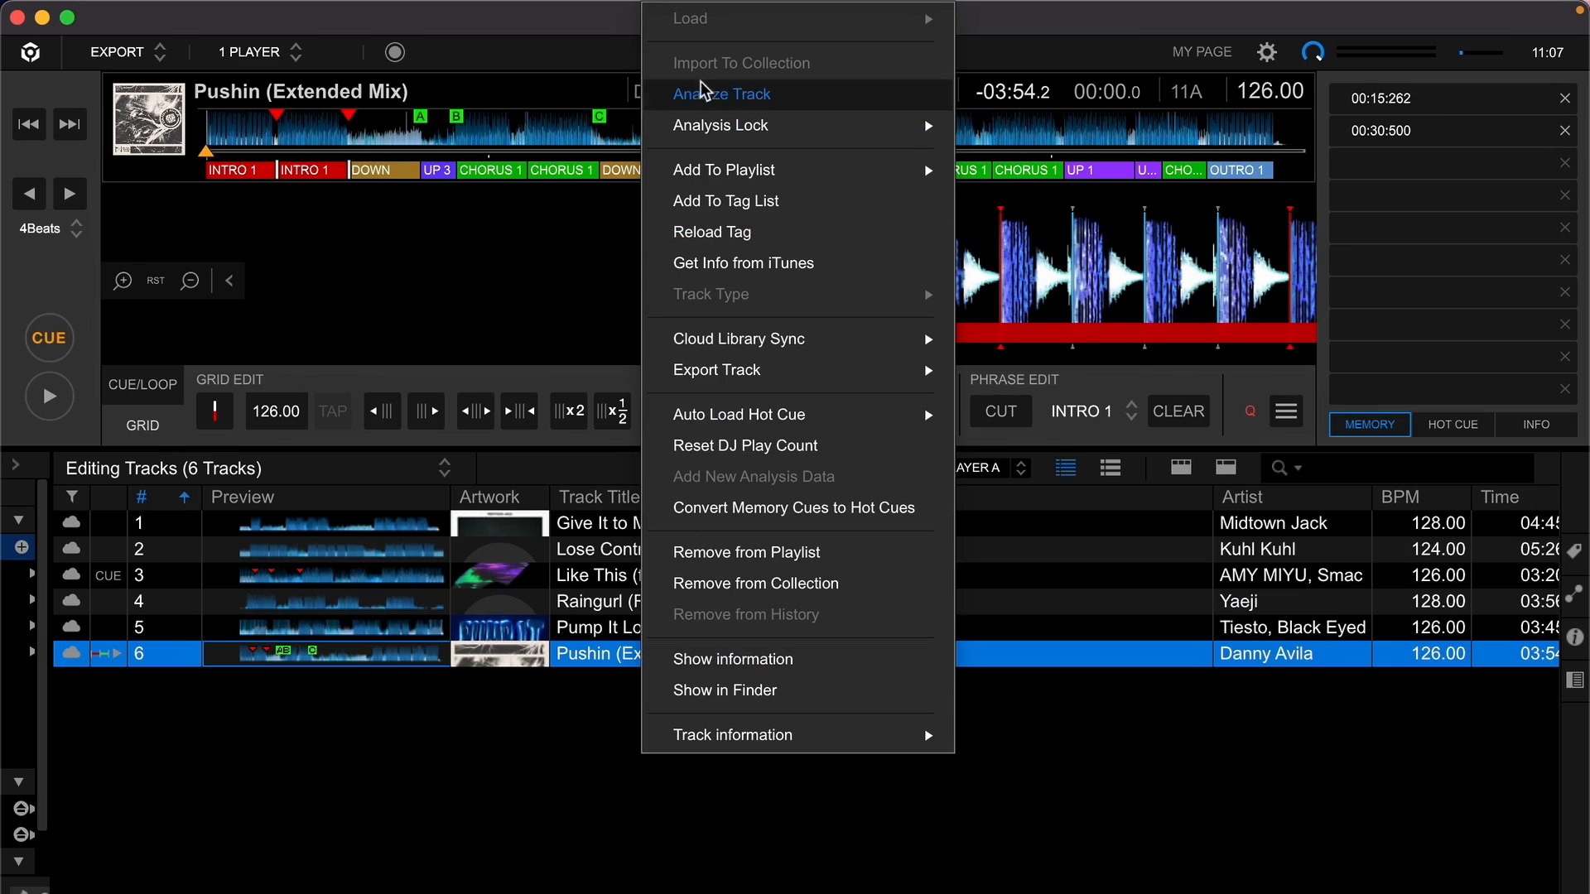
- Re-run track analysis on Pushin (Extended Mix) in rekordbox
click(721, 93)
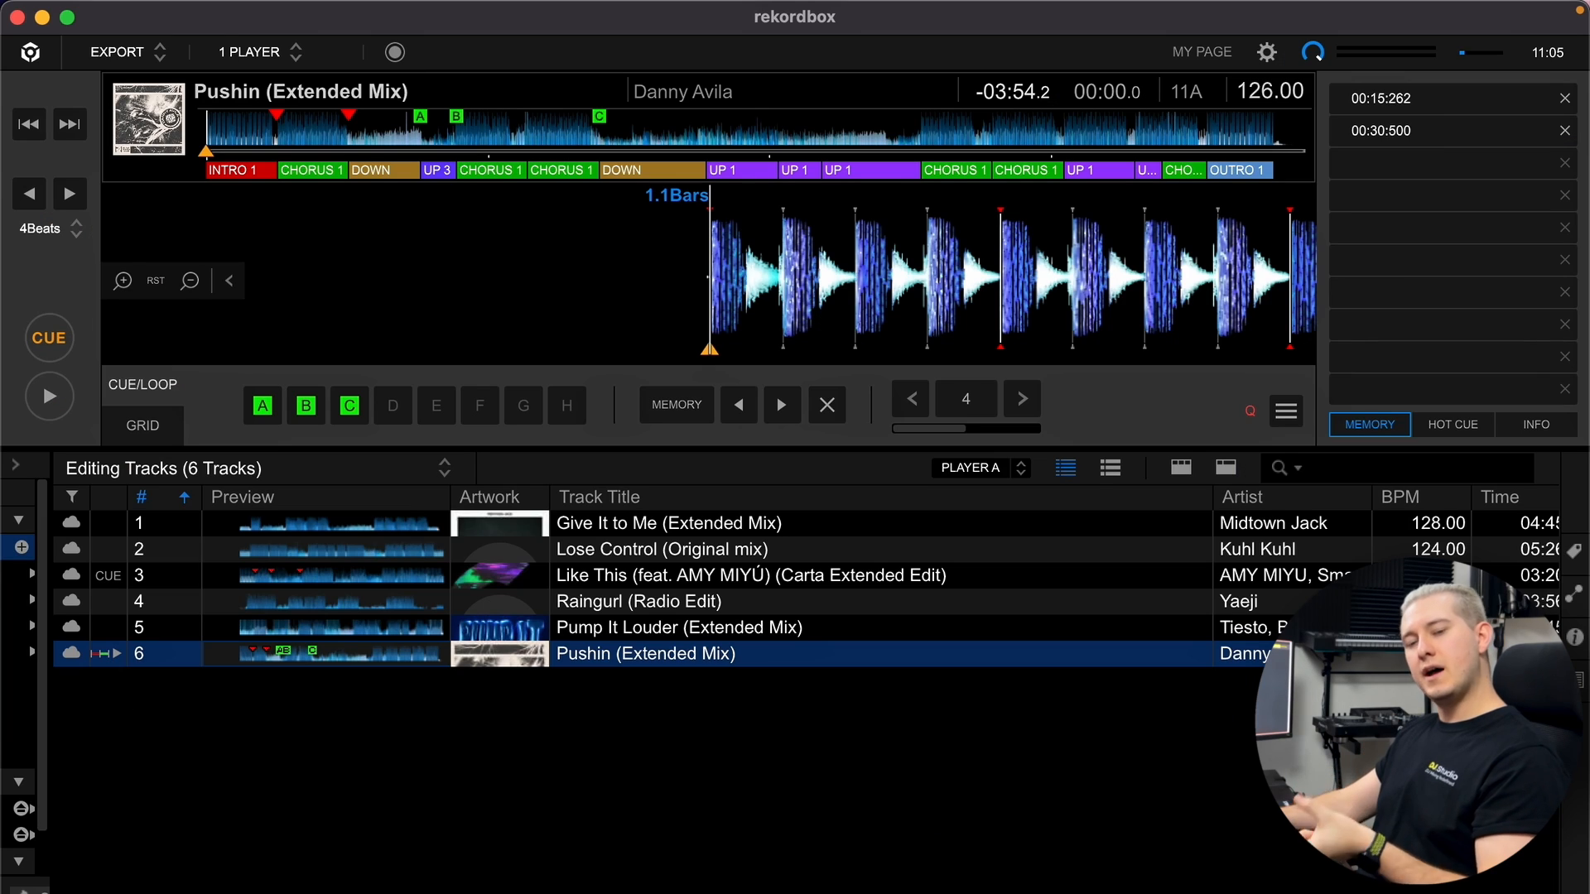
- Enable Phrase display for the enlarged and full waveforms in rekordbox Preferences, then close it
click(1266, 52)
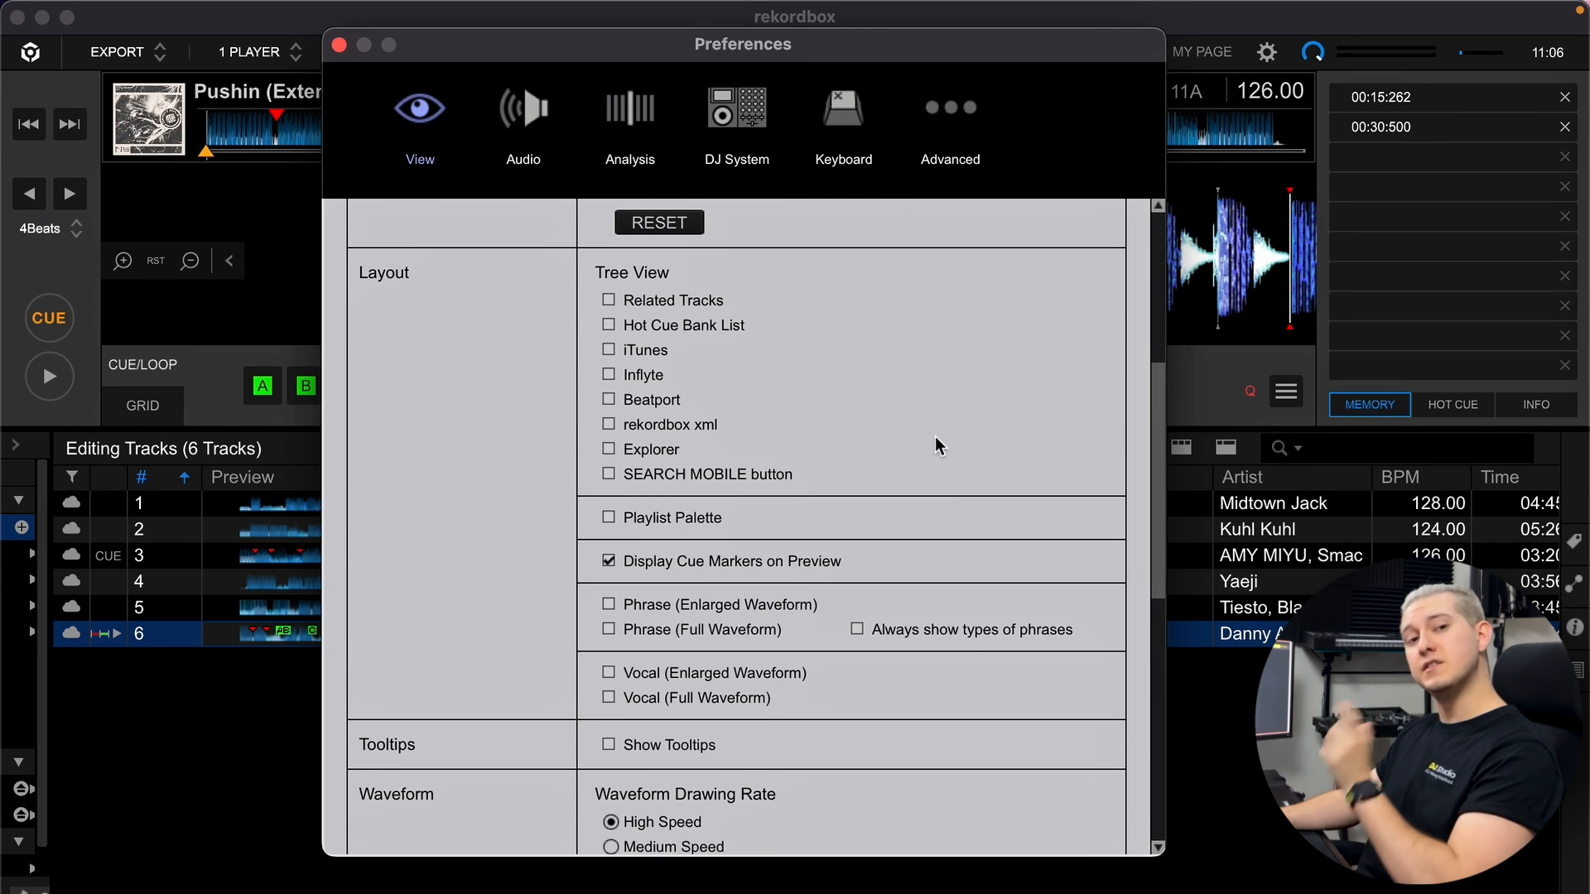
drag(744, 44, 1382, 40)
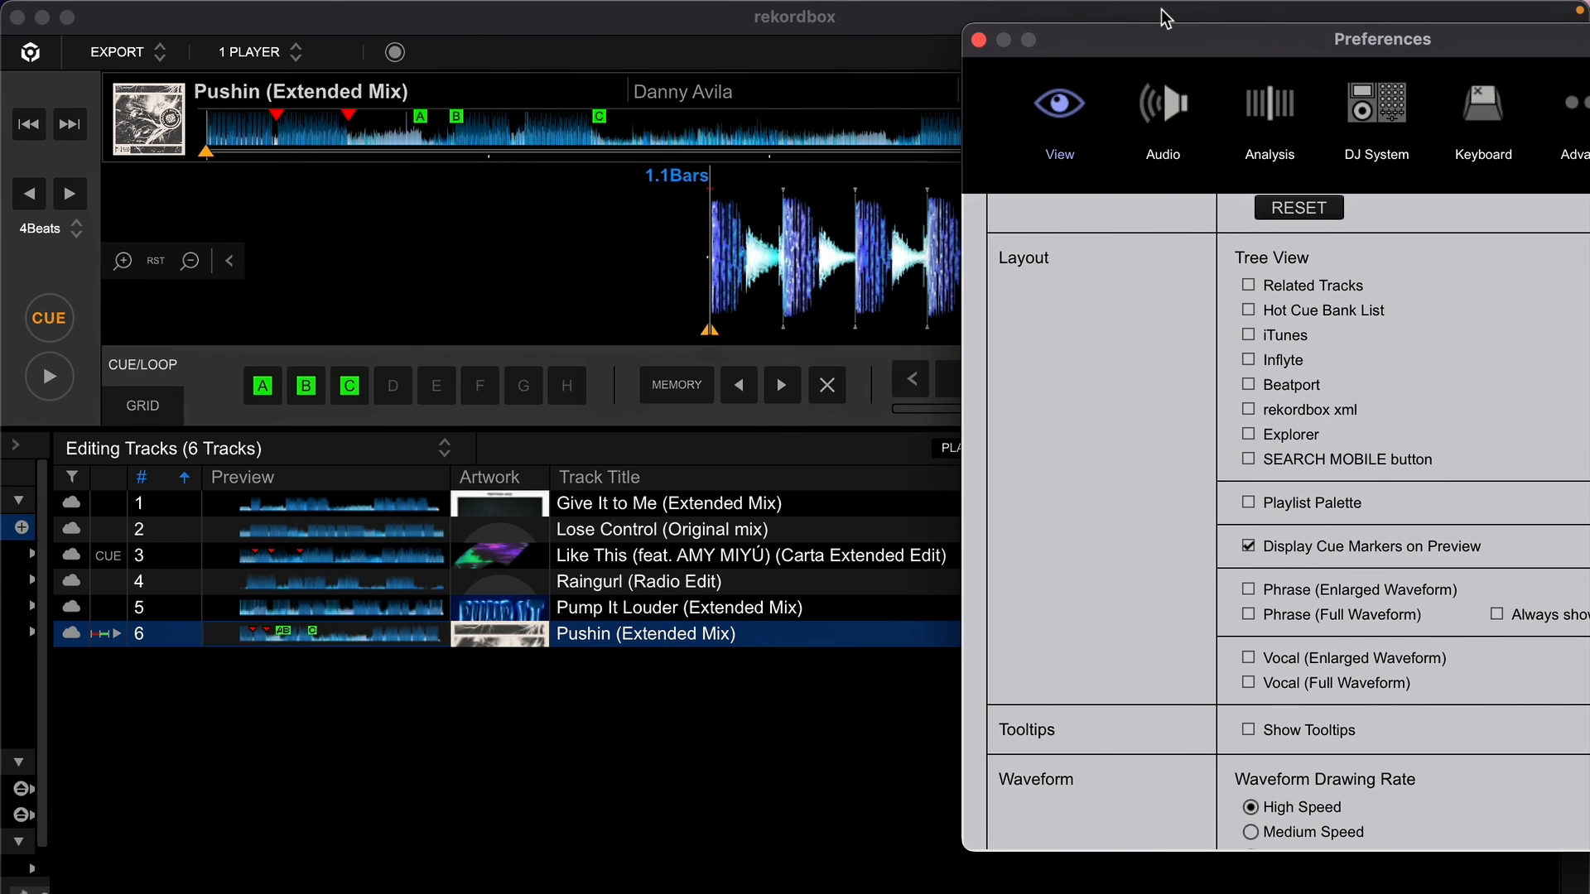
click(1247, 588)
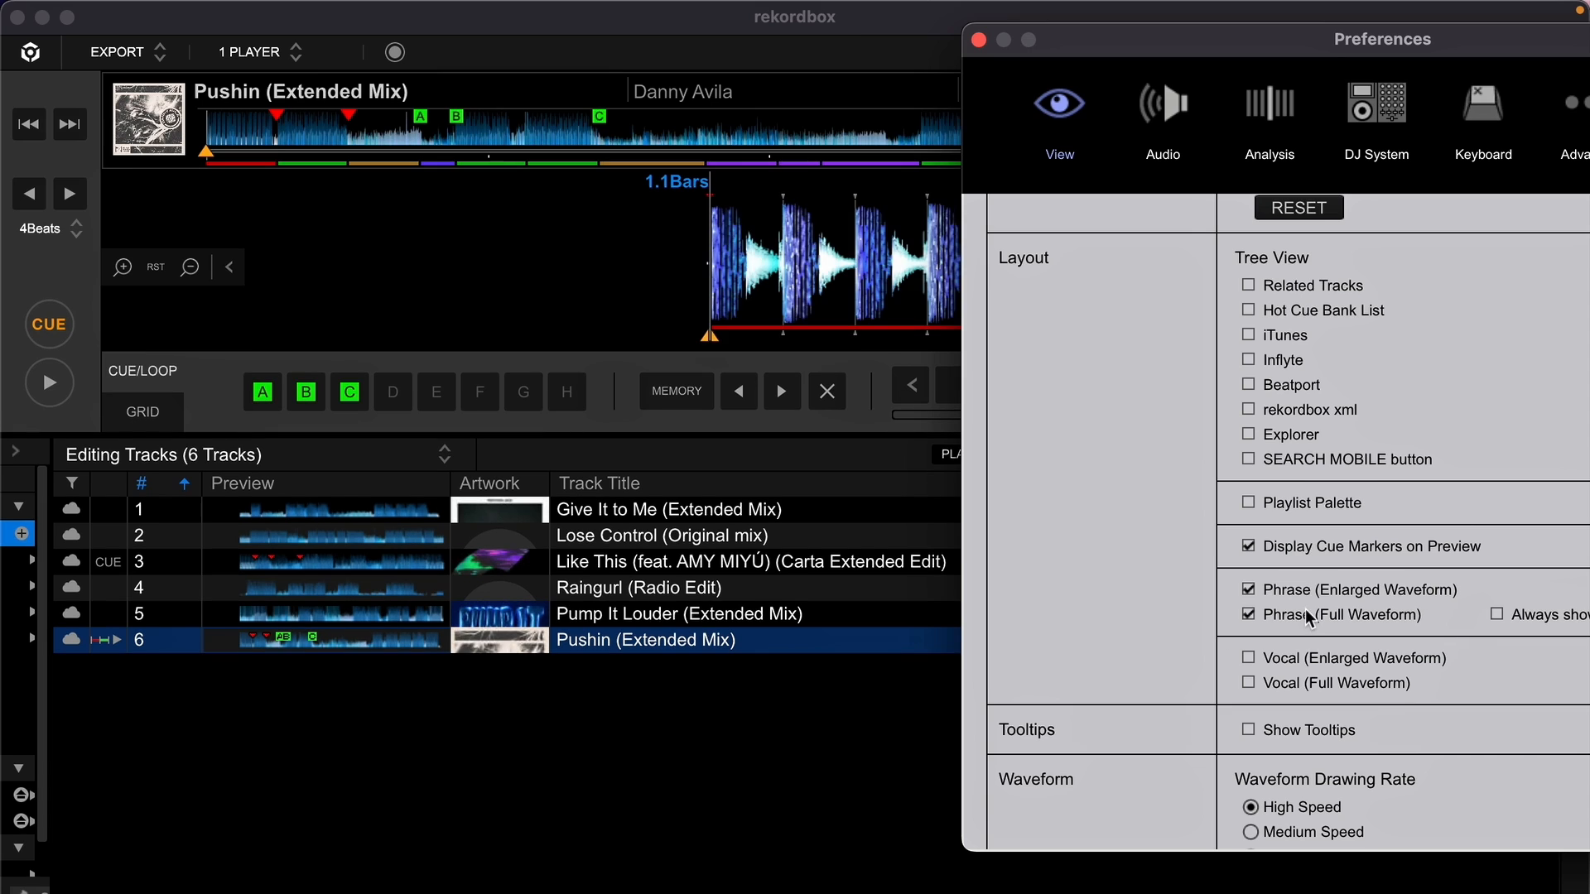
click(979, 40)
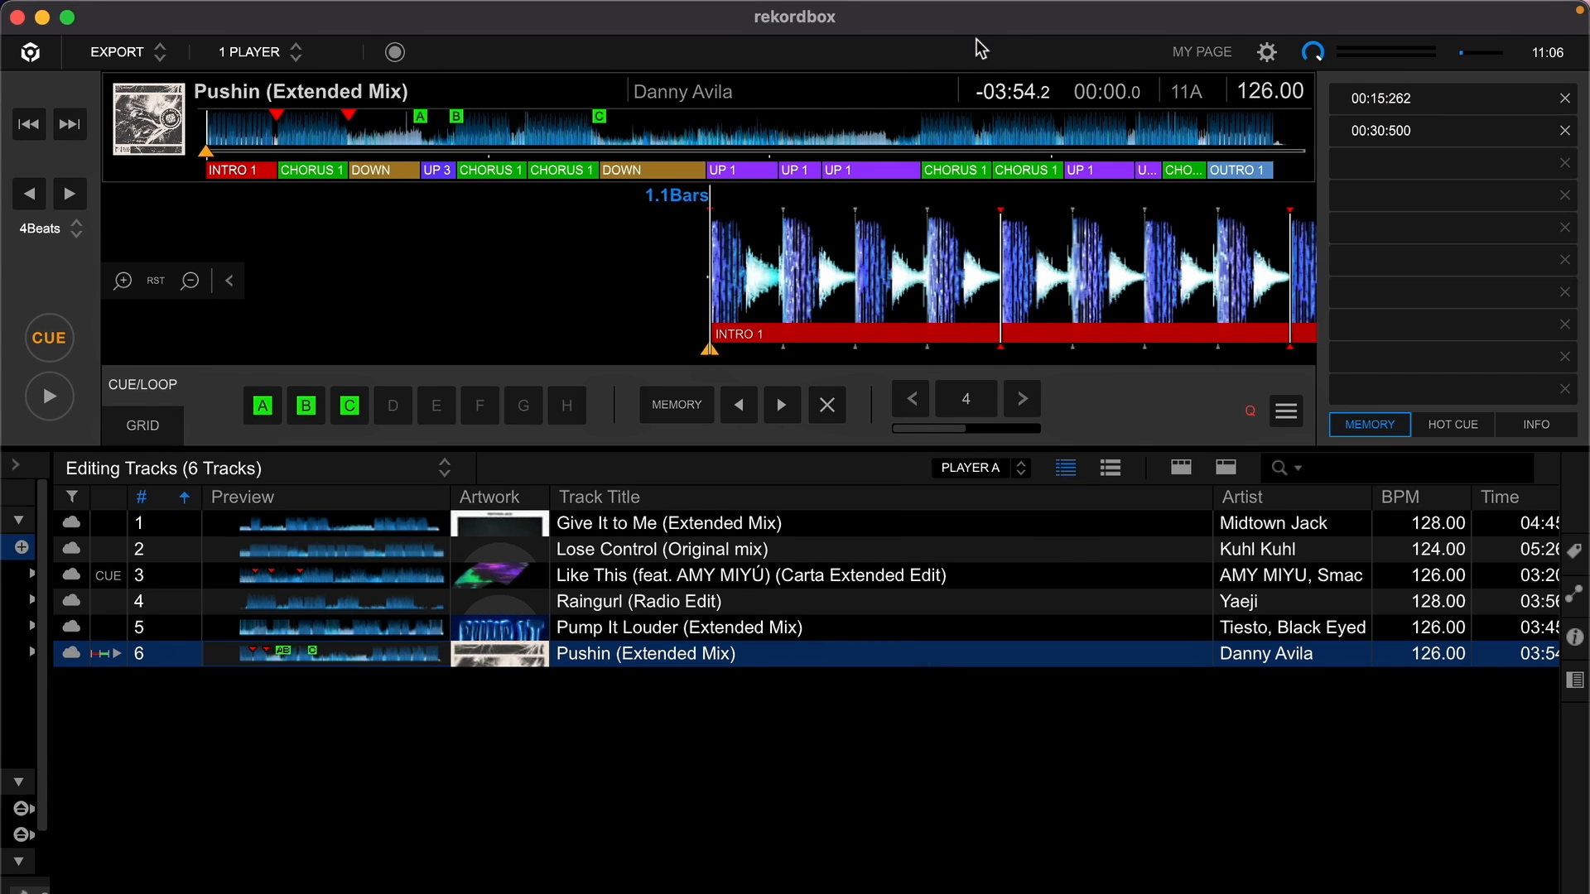
mouse_move(281, 200)
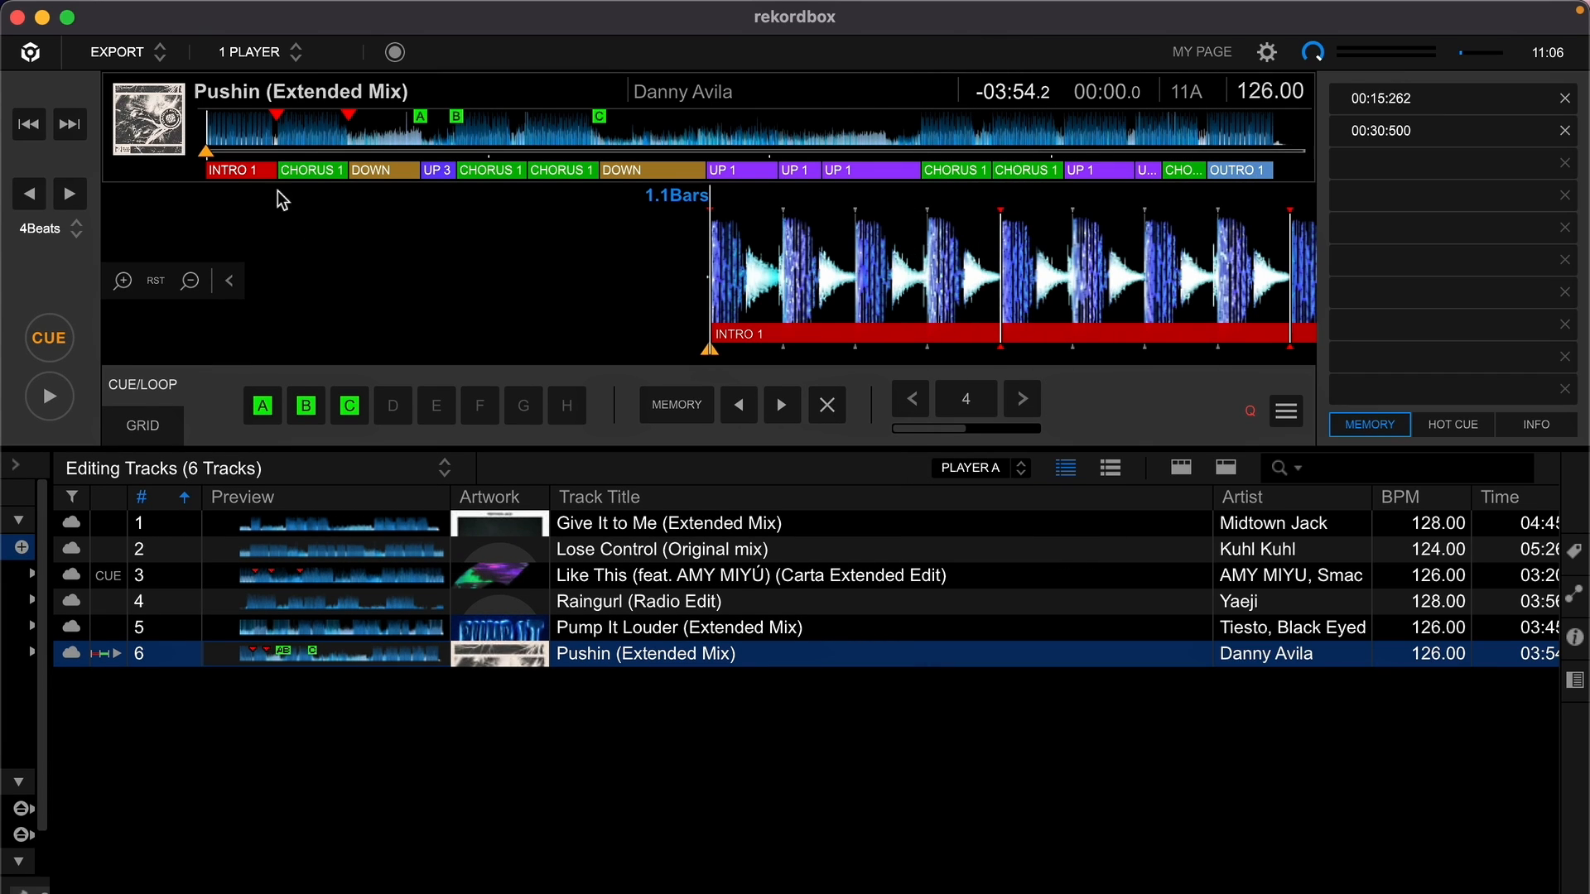
click(141, 425)
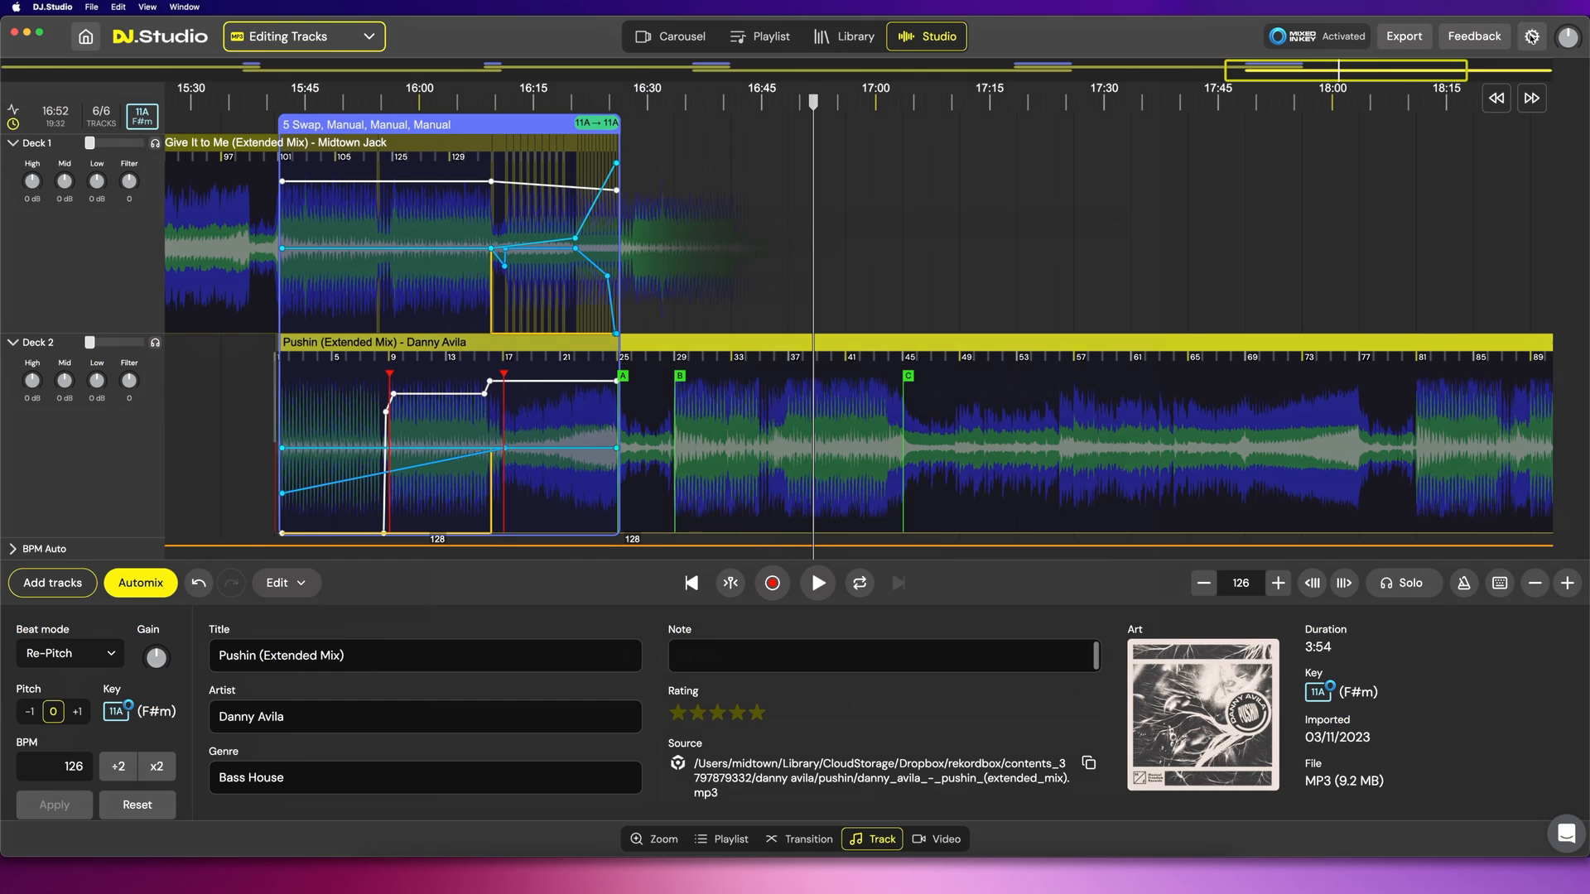
- Switch DJ.Studio's Rekordbox Phrases interface option from Off to Hover
click(1531, 36)
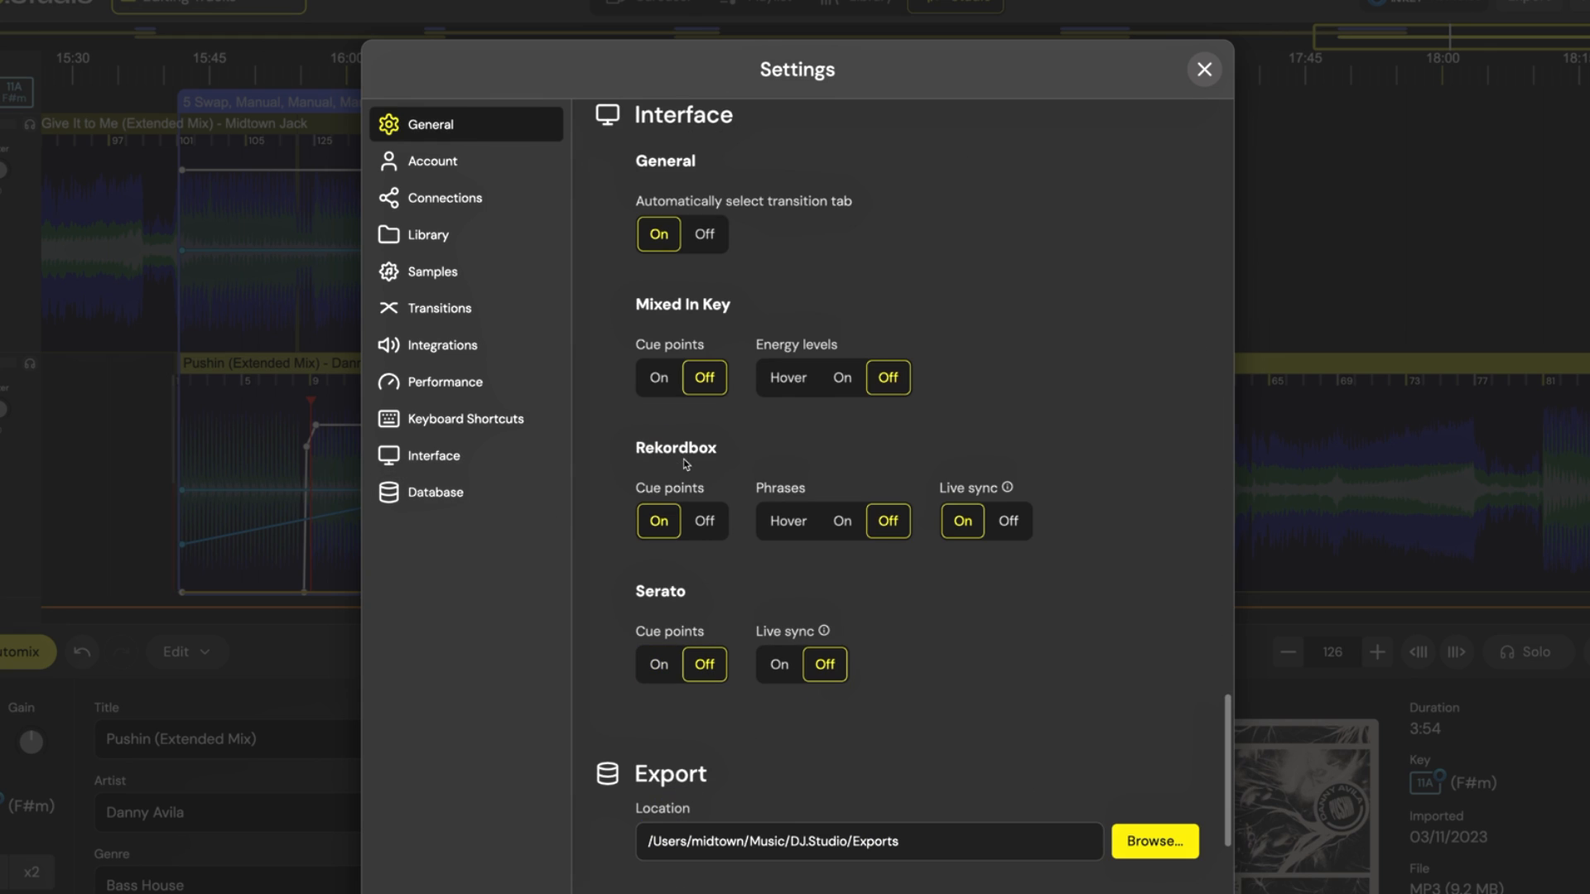
mouse_move(790, 495)
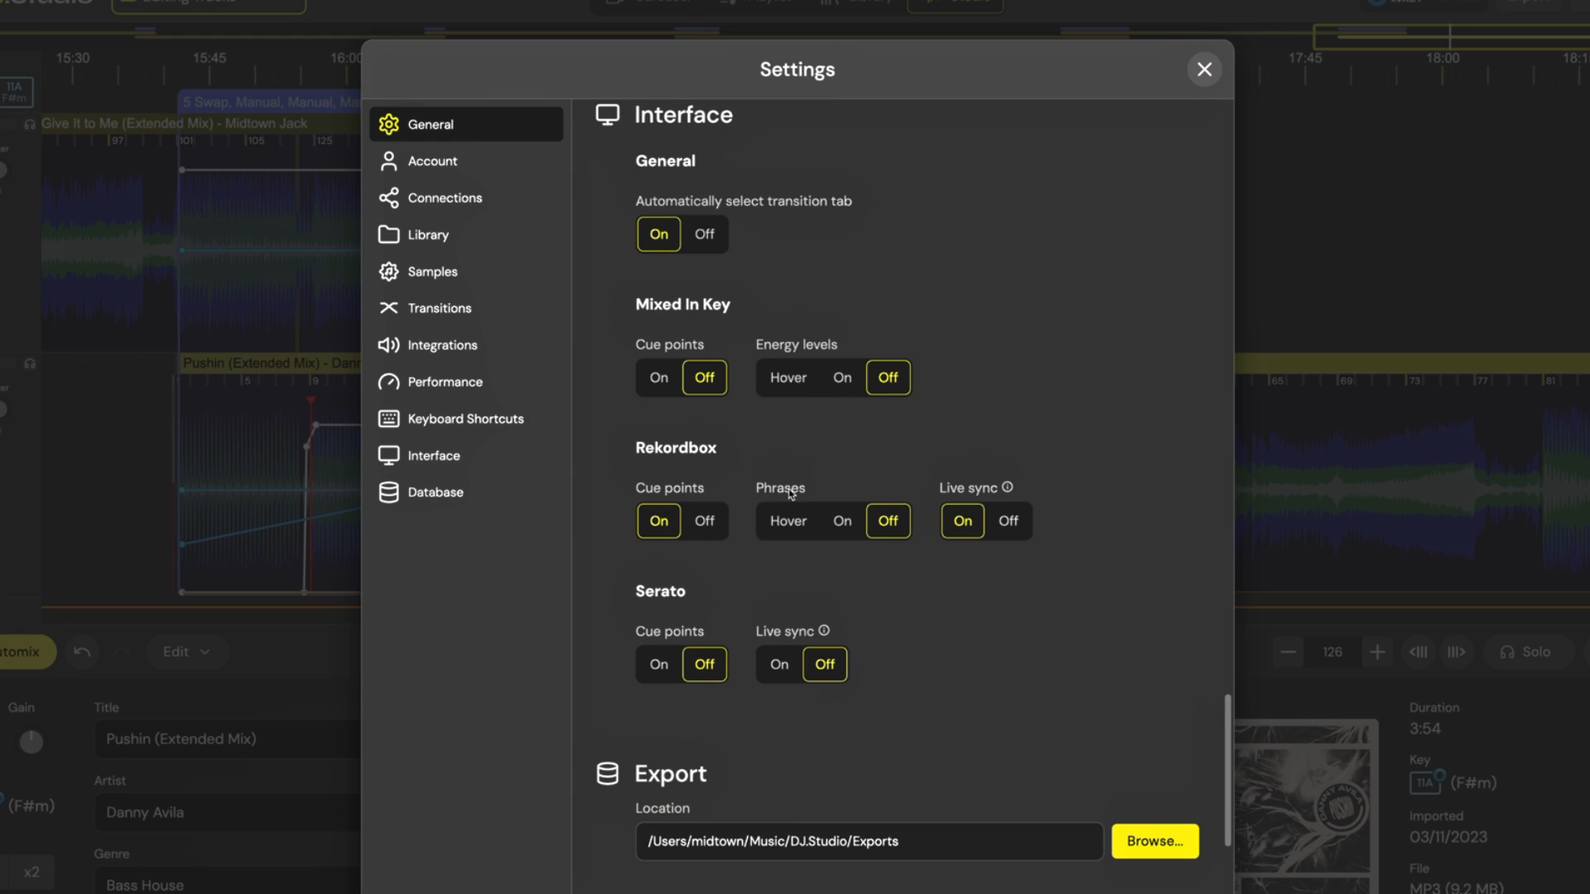
click(841, 520)
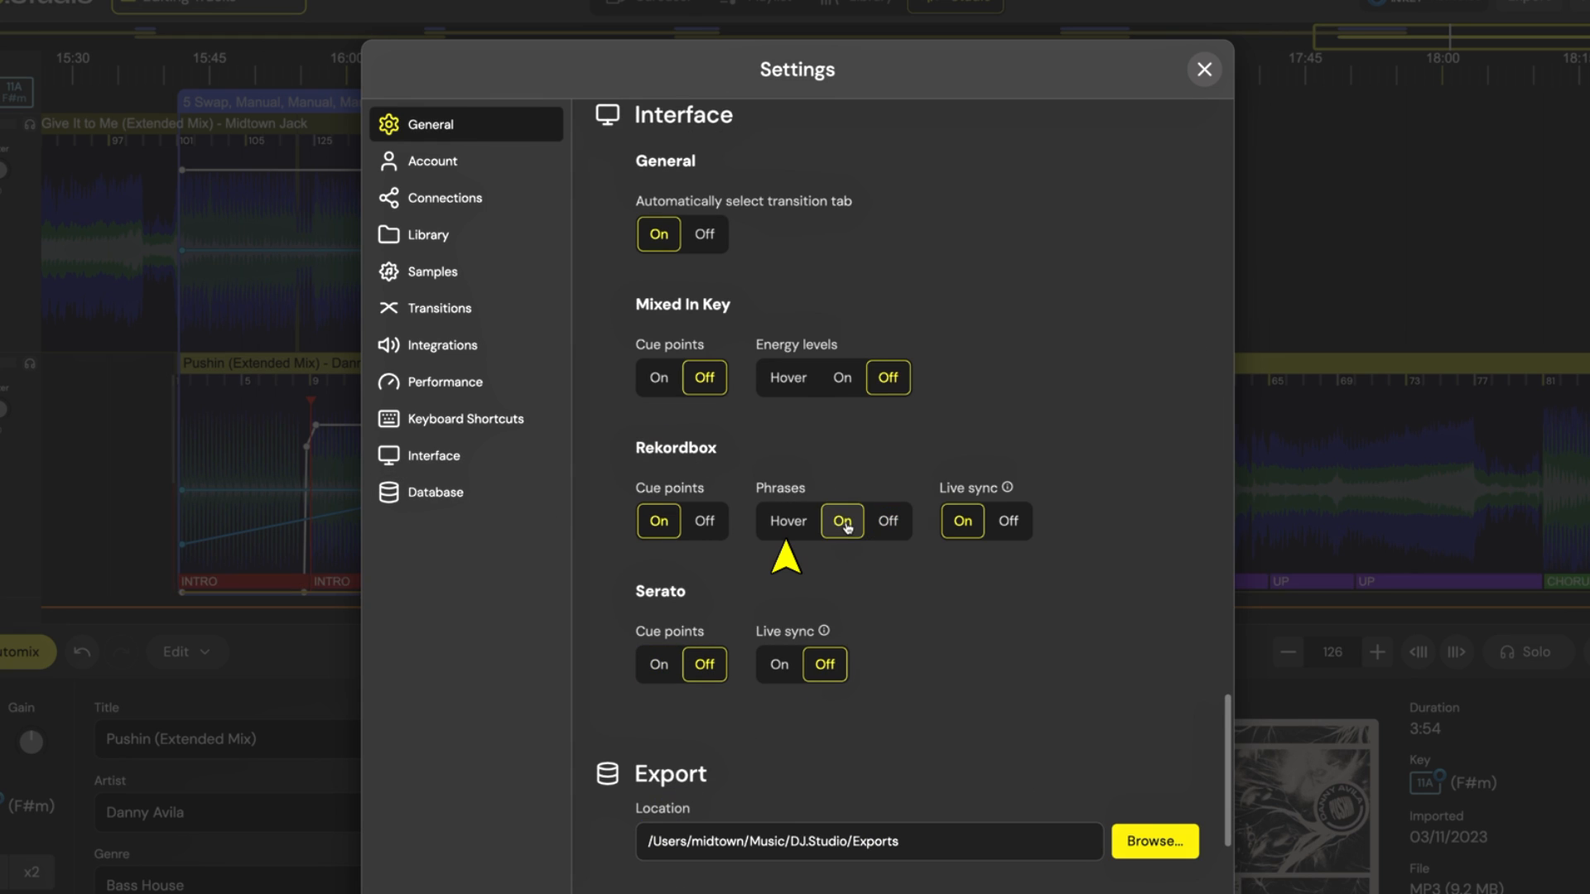
click(787, 521)
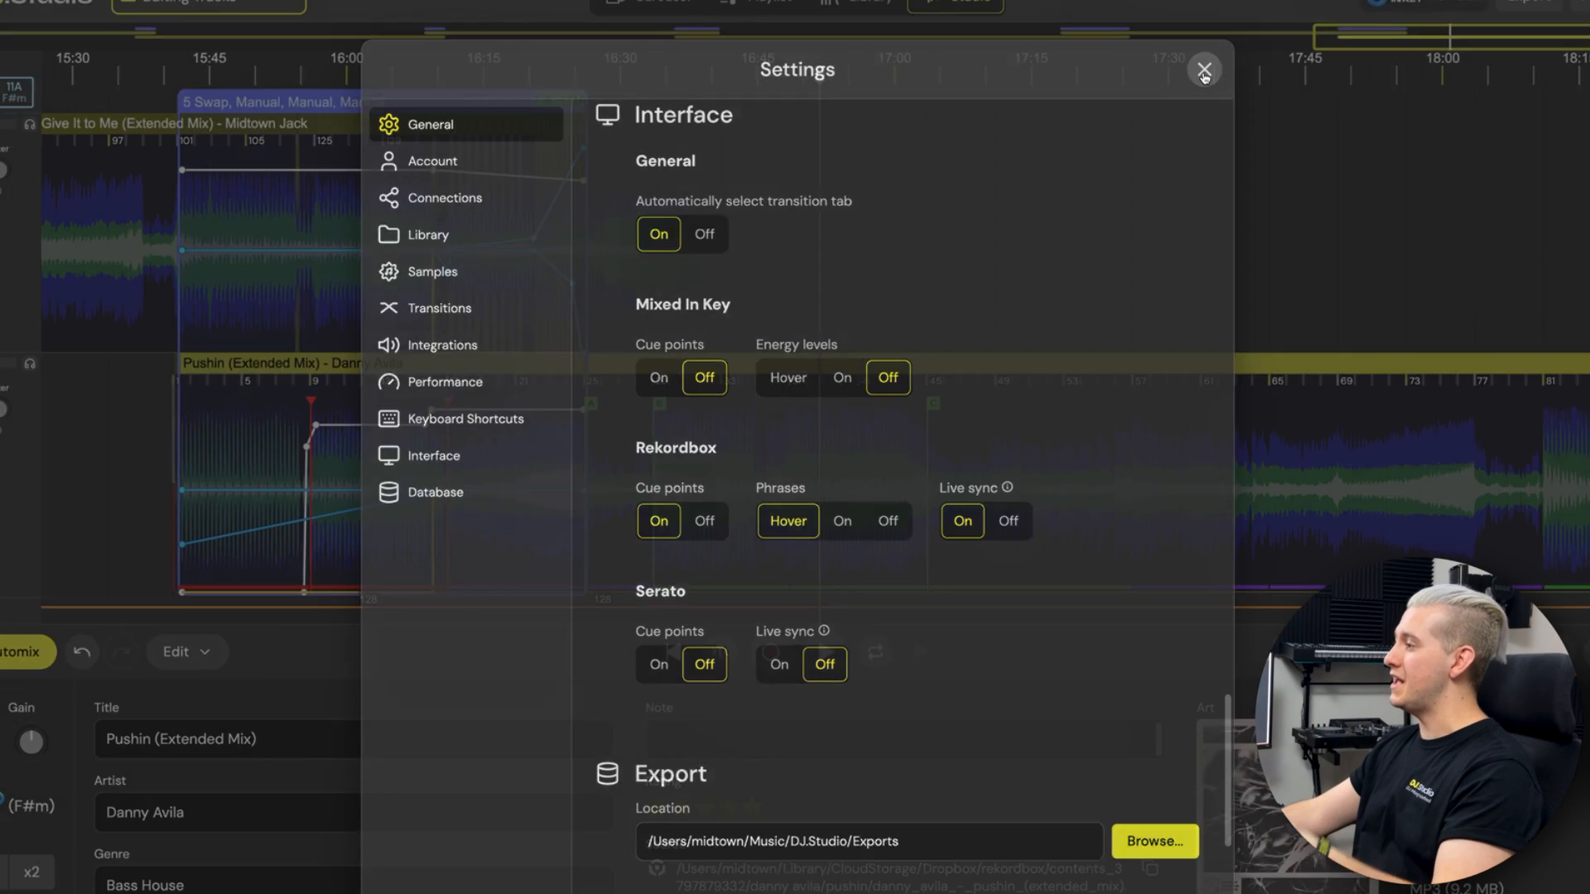
- Close Settings and hover under the Pushin waveform to show INTRO, UP and CHORUS phrase blocks
click(1204, 72)
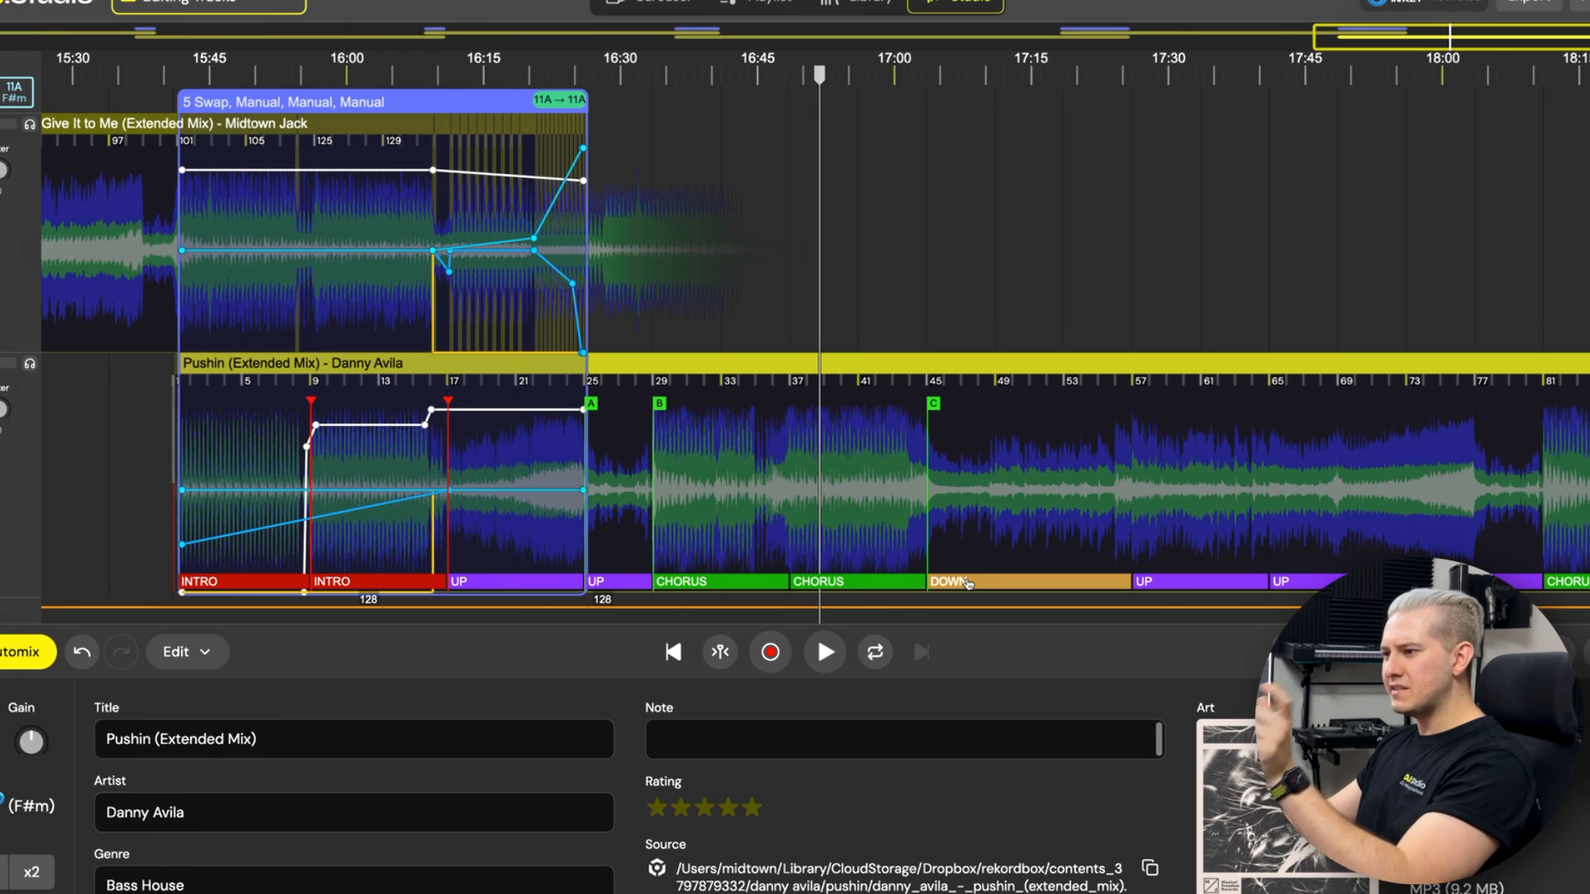
drag(179, 491, 179, 547)
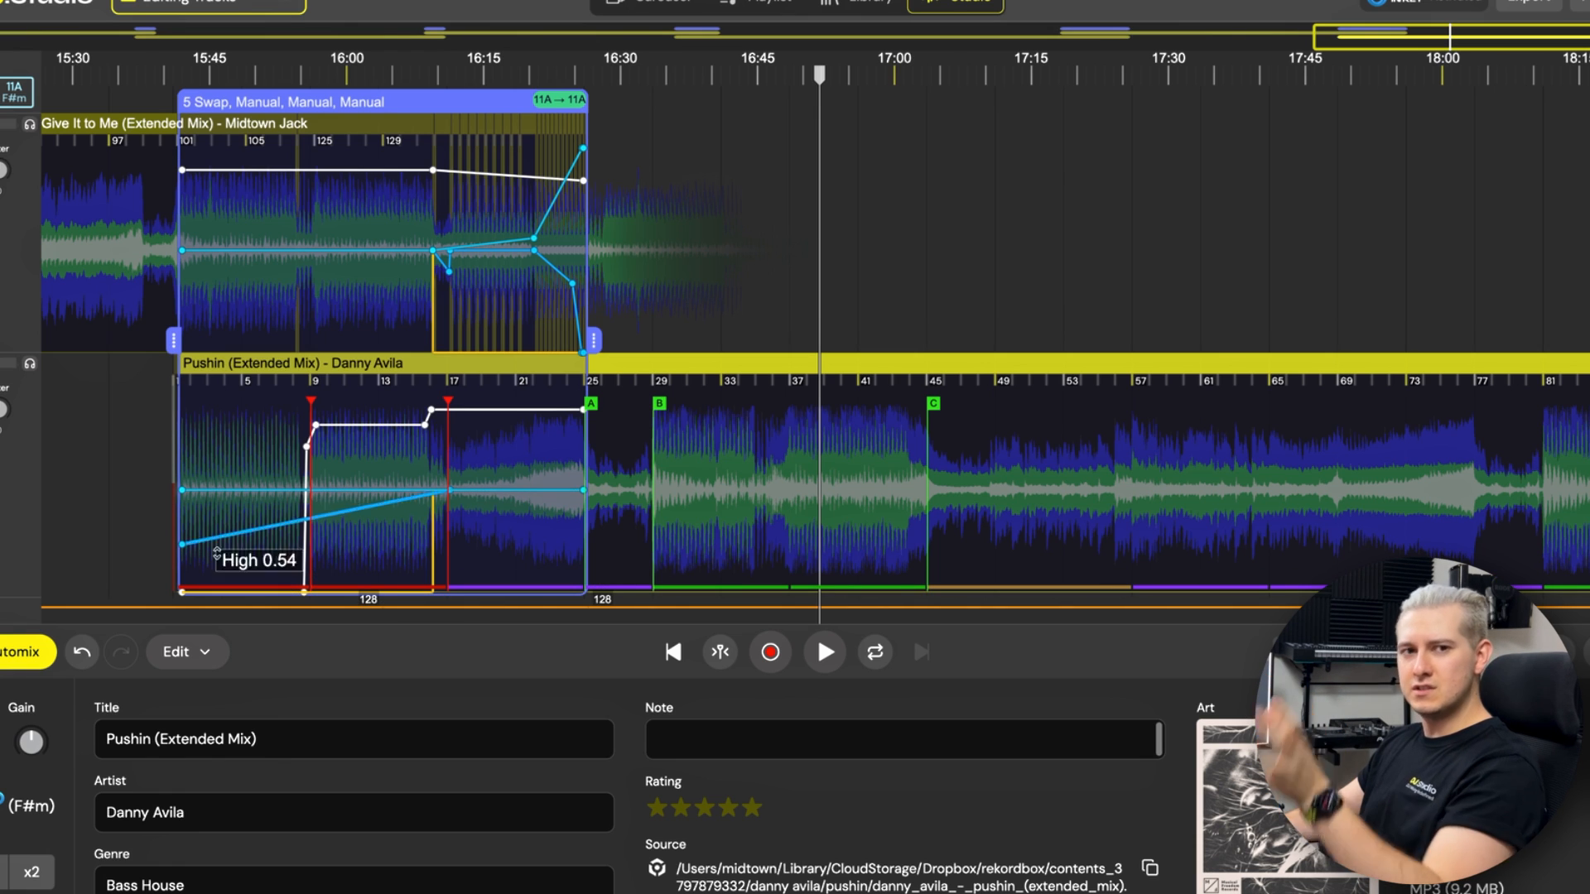